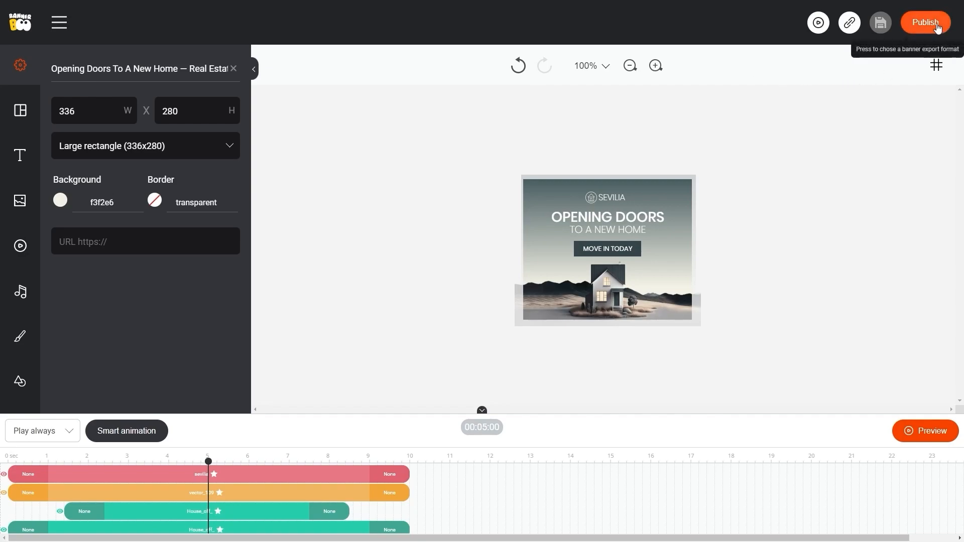
Open the export format menu for the 'Opening Doors To A New Home' banner.
{"action": "left_click", "coordinate": [925, 23]}
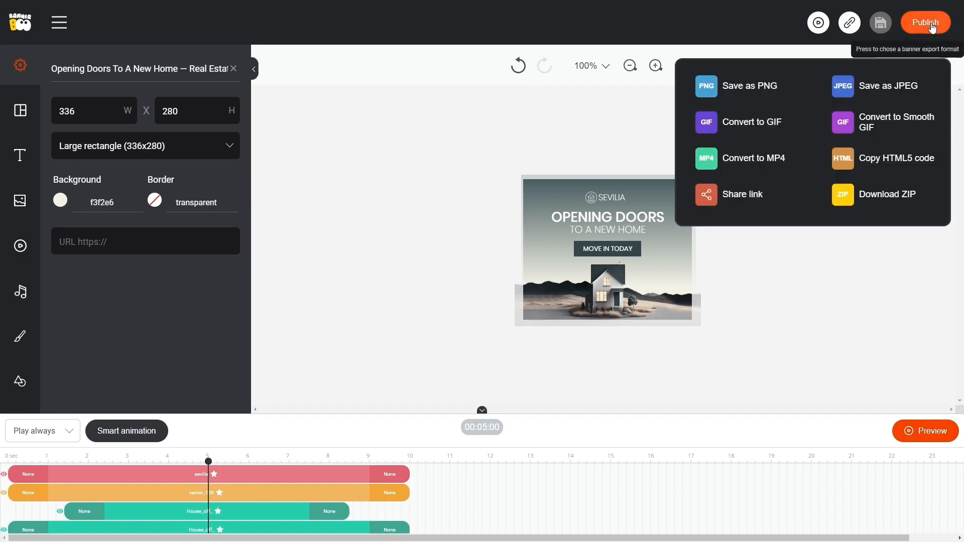
{"action": "mouse_move", "coordinate": [890, 165]}
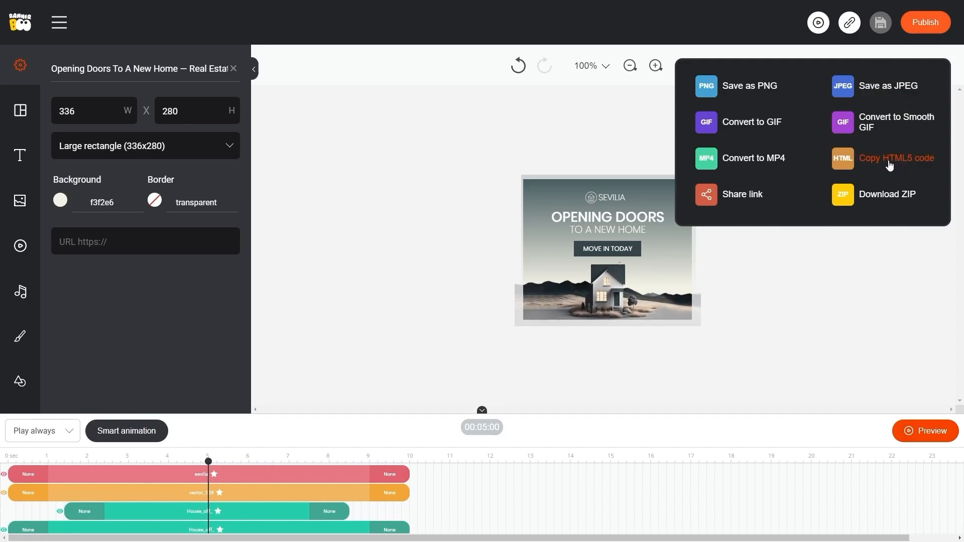
Copy the banner's HTML5 code with type Animated (HTML5) and a blank target window.
{"action": "left_click", "coordinate": [897, 158]}
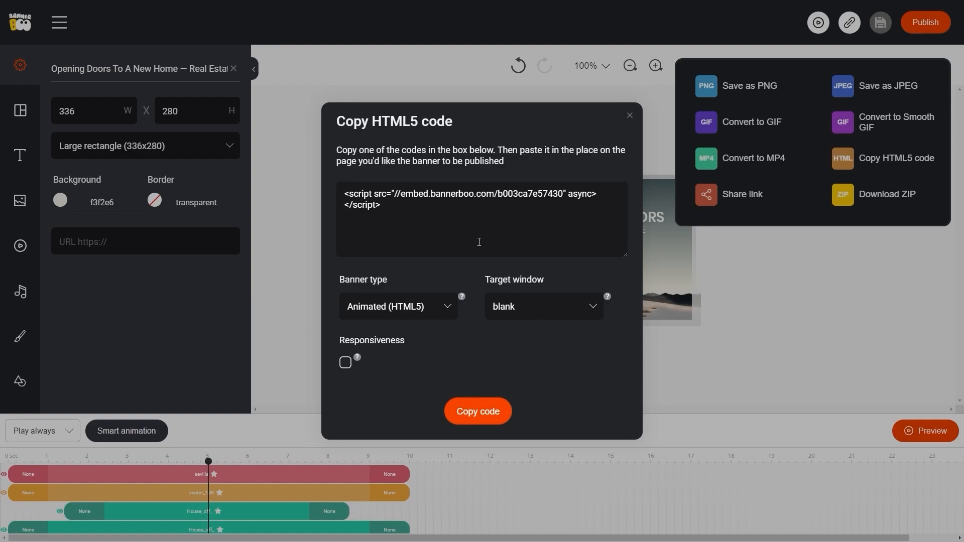
{"action": "mouse_move", "coordinate": [348, 310]}
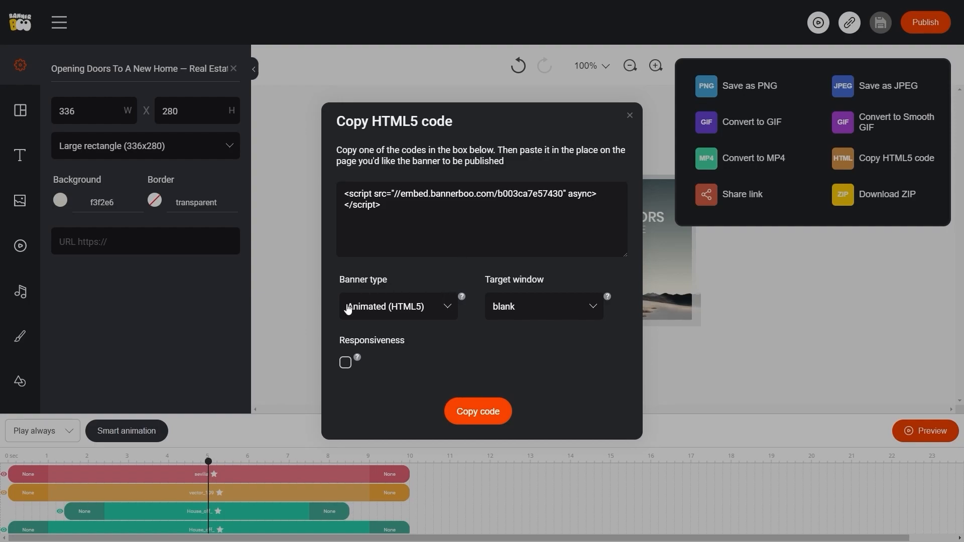
{"action": "mouse_move", "coordinate": [437, 304]}
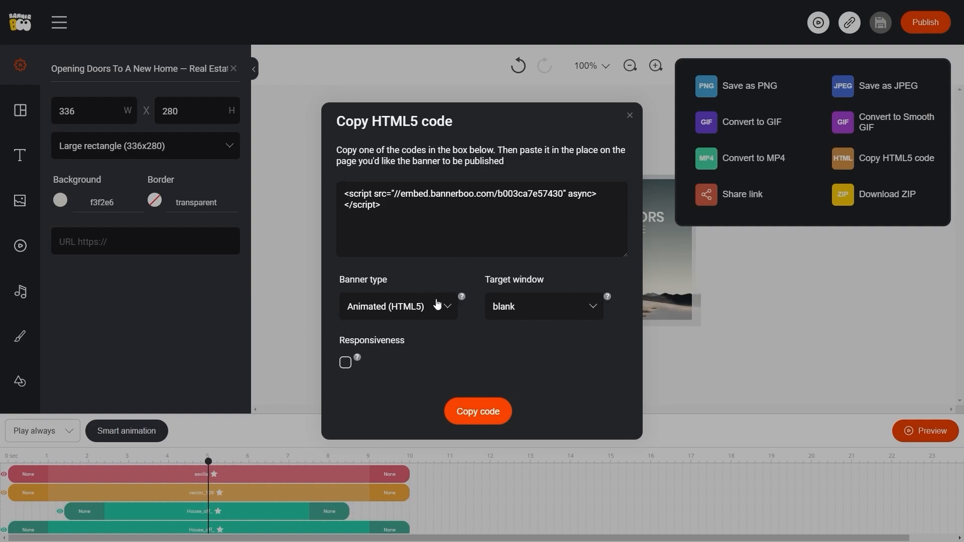
{"action": "left_click", "coordinate": [397, 307]}
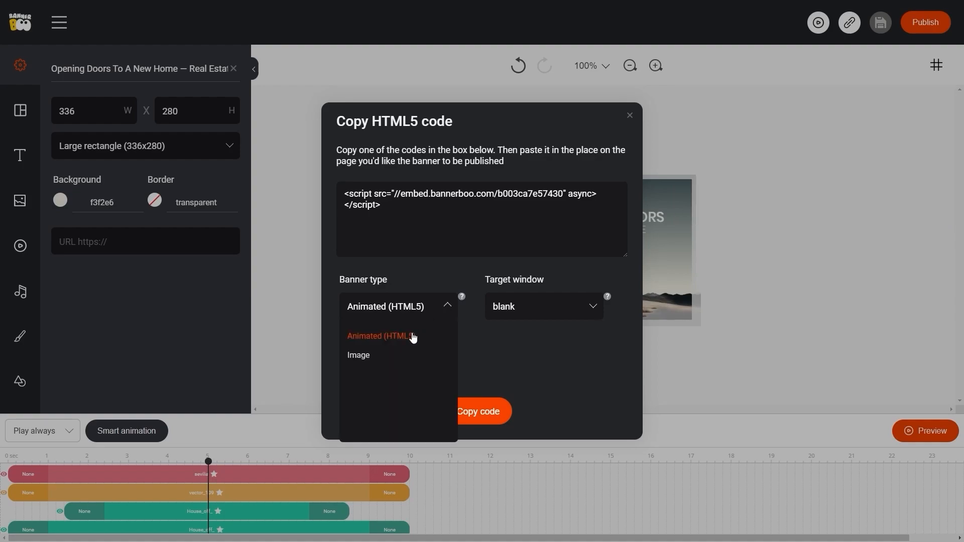
{"action": "mouse_move", "coordinate": [374, 364]}
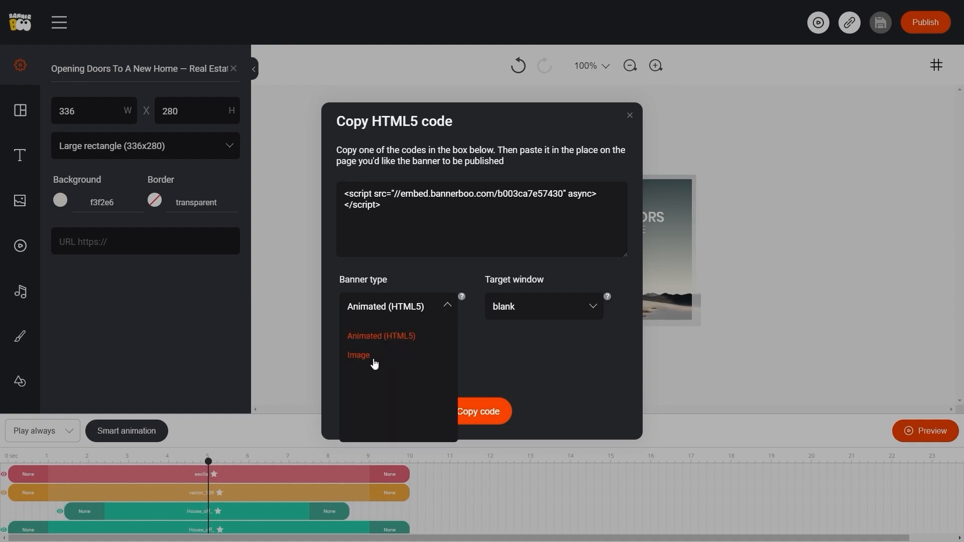
{"action": "left_click", "coordinate": [381, 336]}
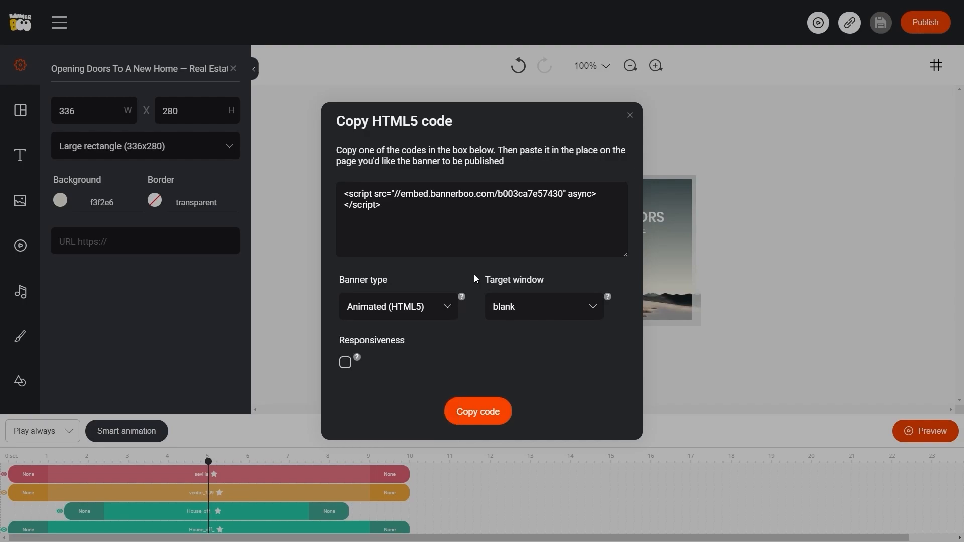
{"action": "left_click", "coordinate": [544, 306]}
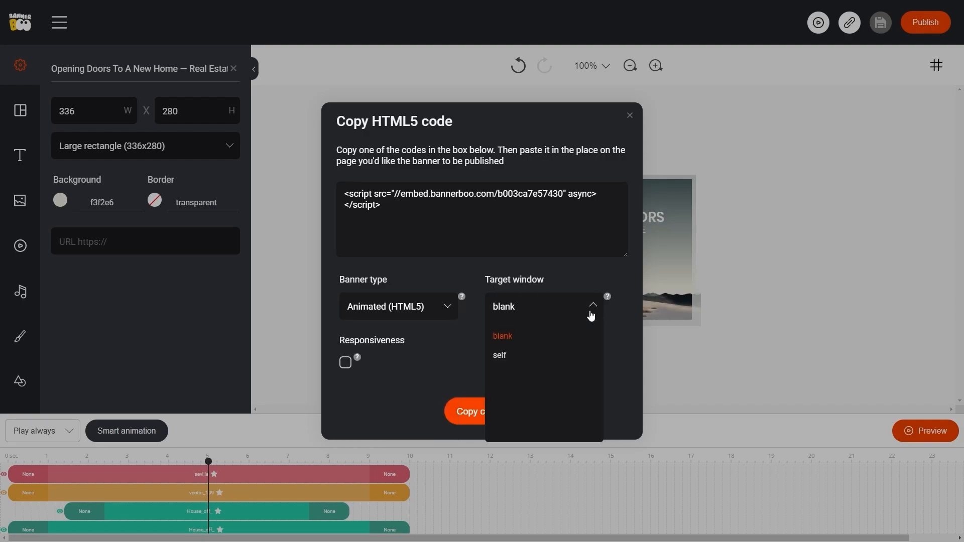
{"action": "mouse_move", "coordinate": [500, 355]}
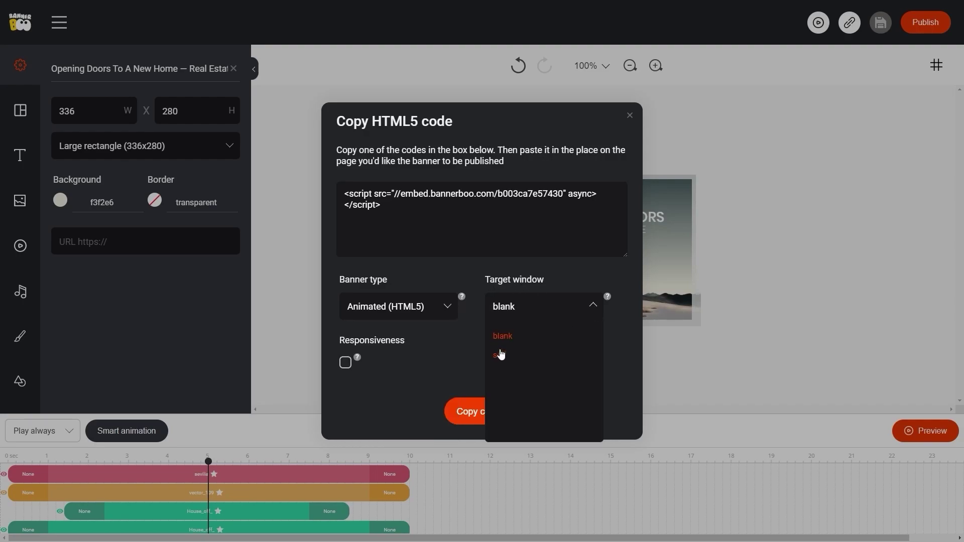
{"action": "mouse_move", "coordinate": [559, 283]}
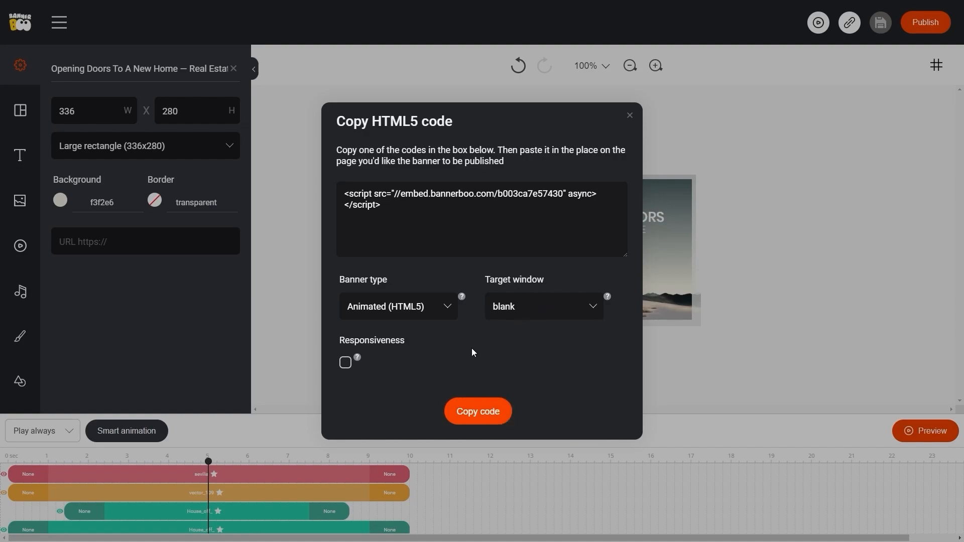
{"action": "mouse_move", "coordinate": [408, 351]}
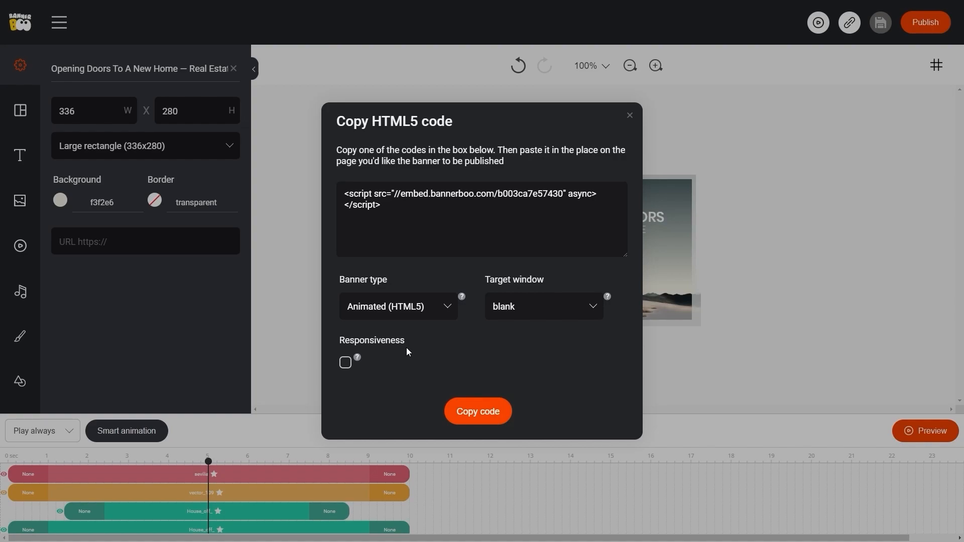
{"action": "mouse_move", "coordinate": [402, 371]}
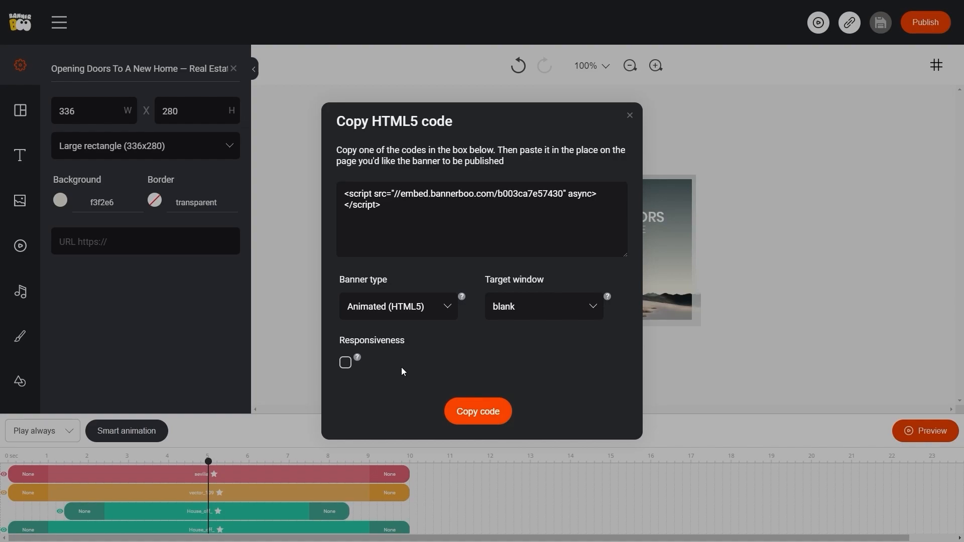
{"action": "mouse_move", "coordinate": [448, 349]}
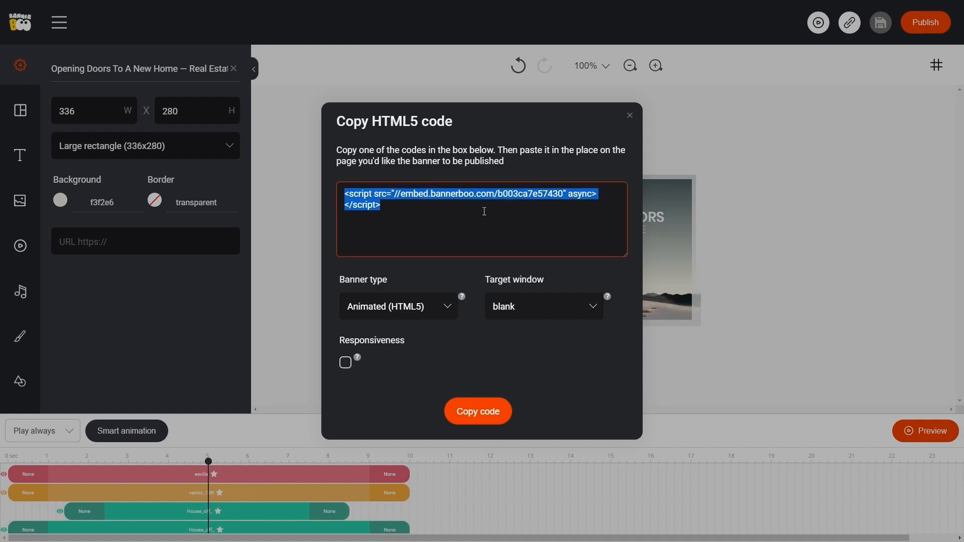
{"action": "left_click", "coordinate": [478, 412]}
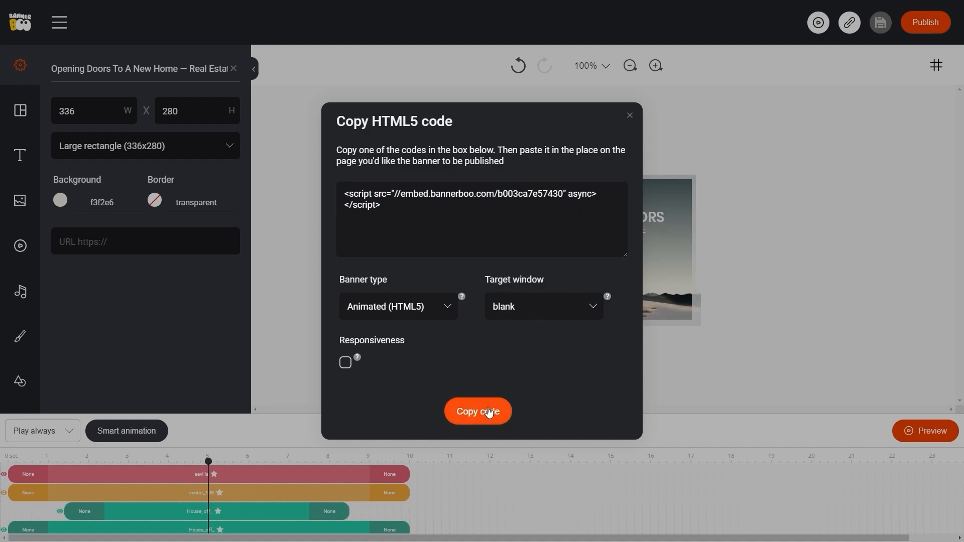
{"action": "left_click", "coordinate": [478, 412]}
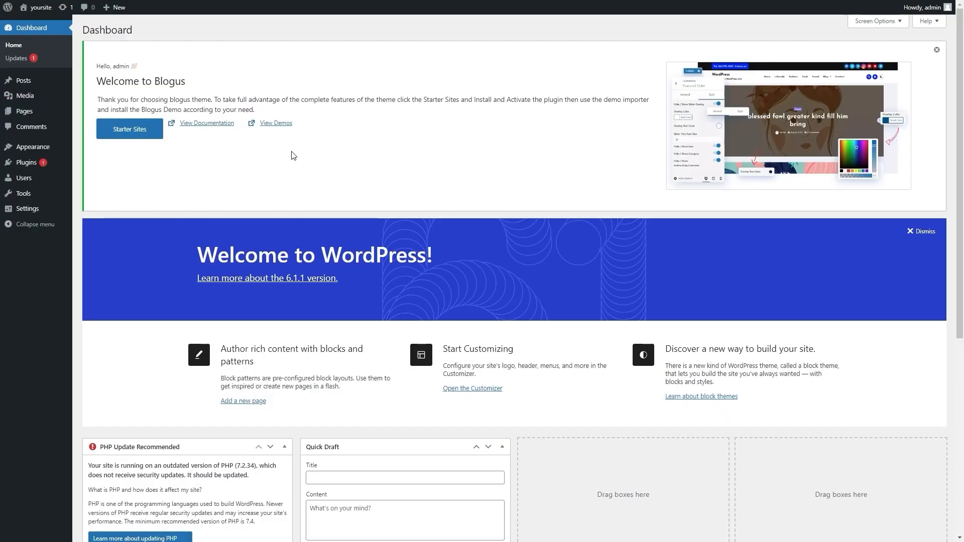
{"action": "mouse_move", "coordinate": [264, 155]}
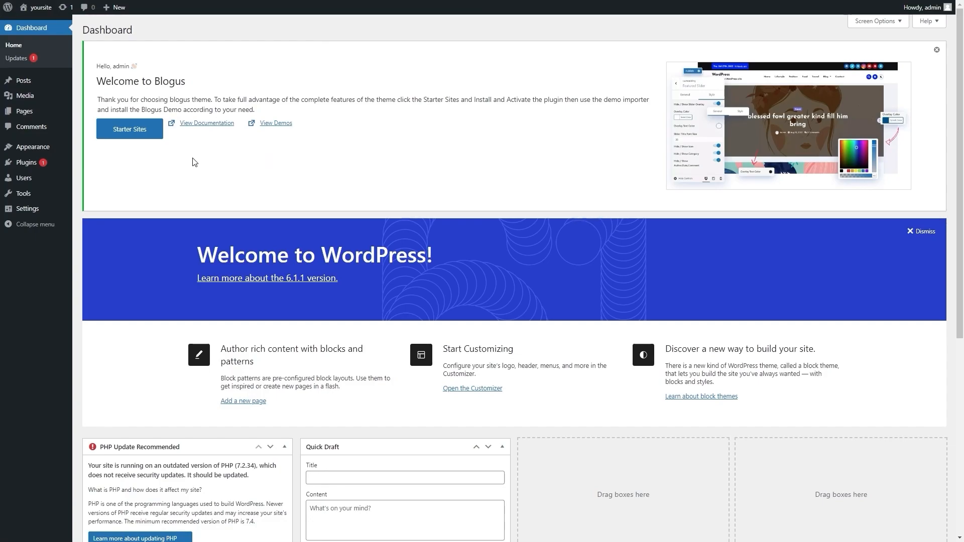
{"action": "mouse_move", "coordinate": [186, 157]}
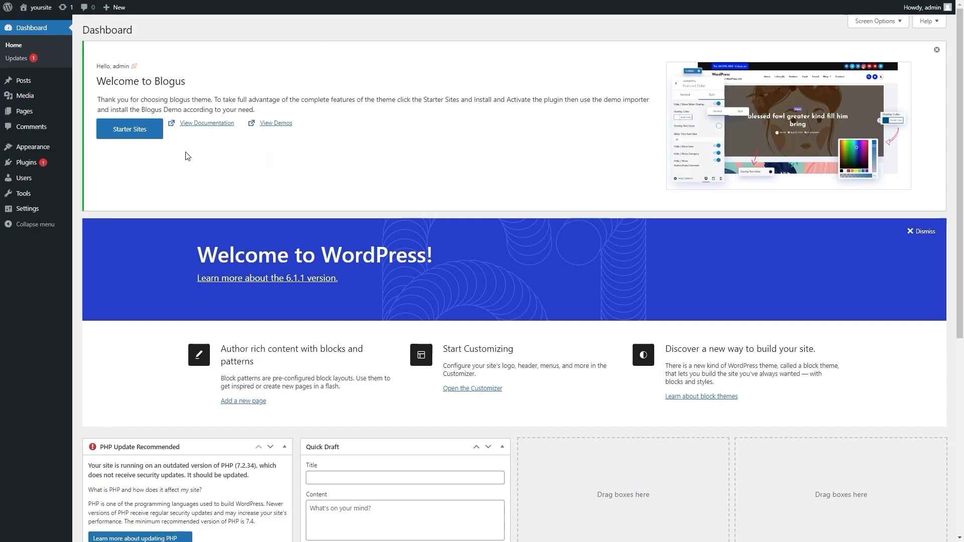
{"action": "mouse_move", "coordinate": [85, 113]}
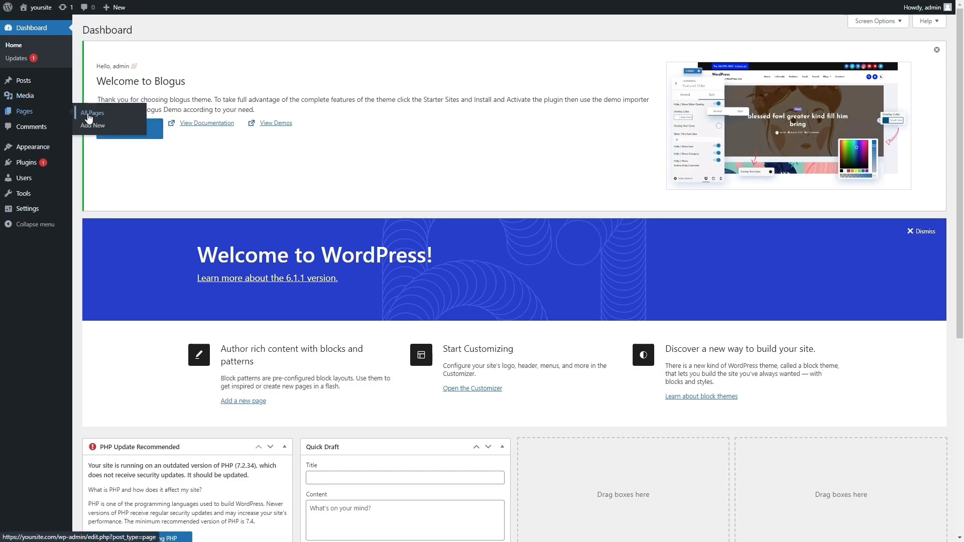
{"action": "mouse_move", "coordinate": [254, 177]}
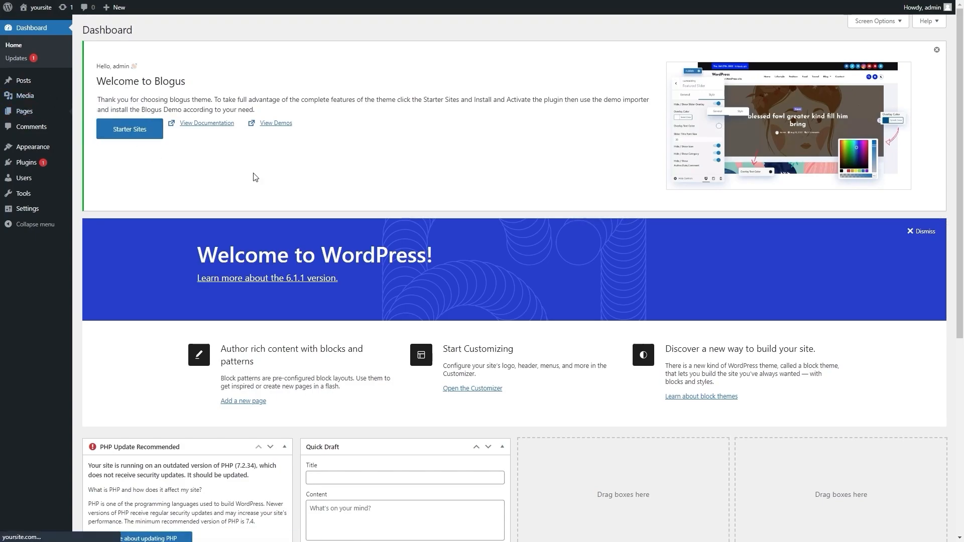
Open All Pages to list Contact, Home — Front Page, and Tags.
{"action": "left_click", "coordinate": [23, 111]}
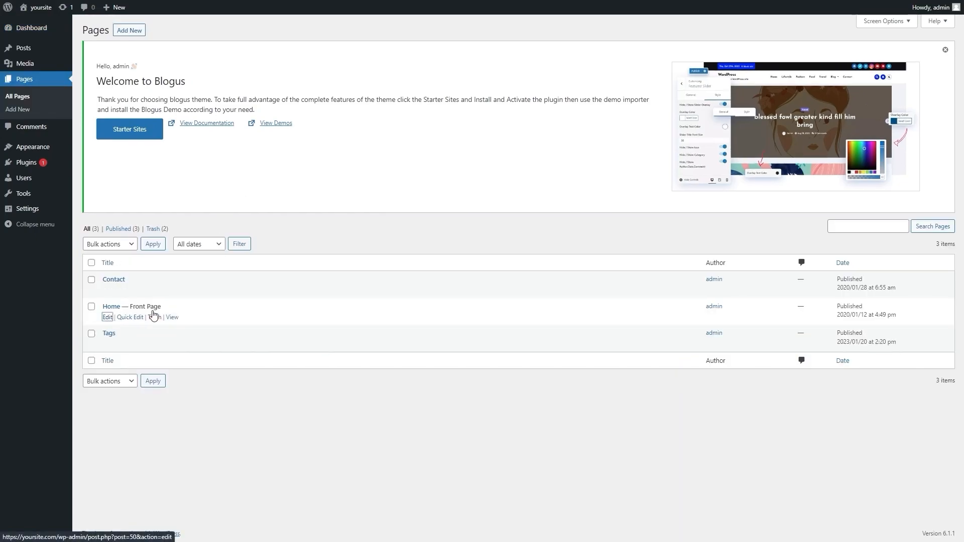
Paste the BannerBoo script into a Custom HTML block on the Home page.
{"action": "left_click", "coordinate": [107, 318]}
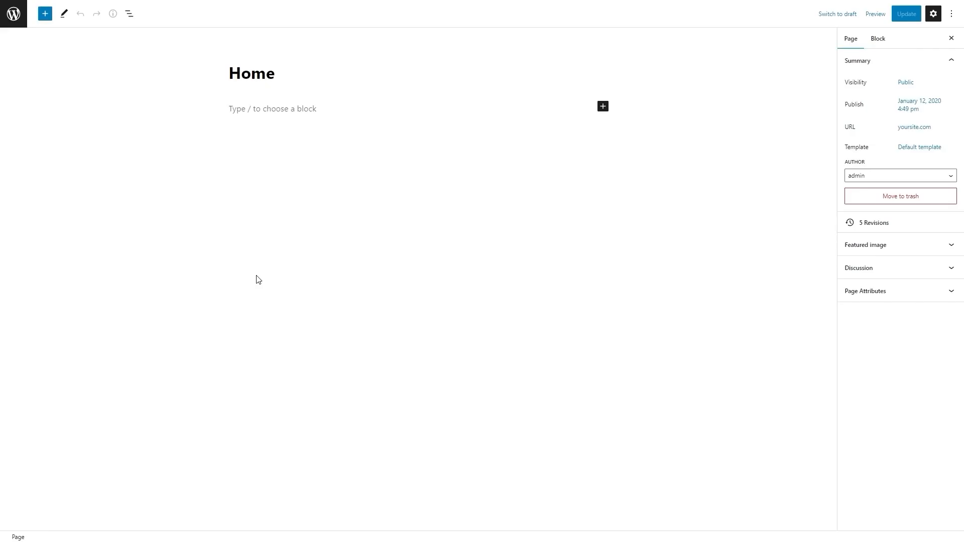
{"action": "mouse_move", "coordinate": [282, 262]}
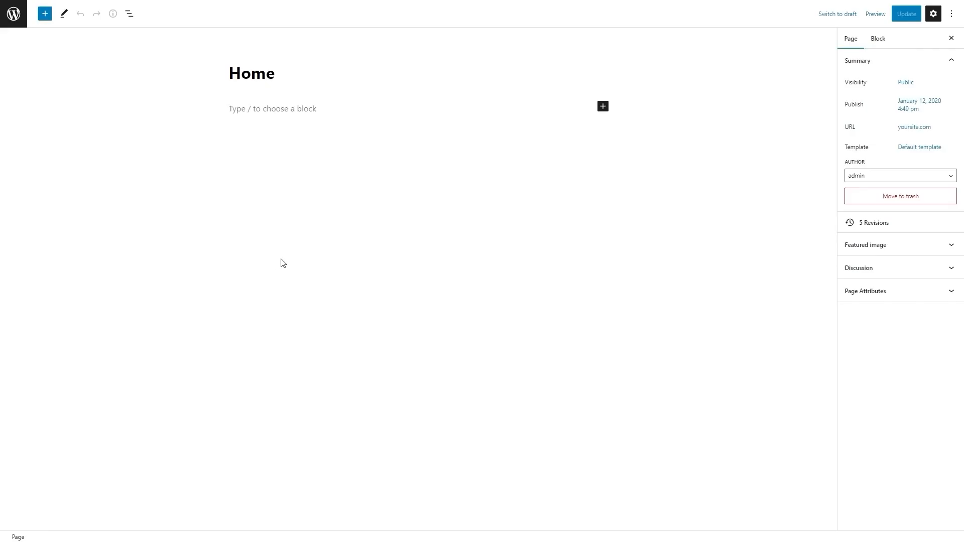
{"action": "left_click", "coordinate": [44, 14]}
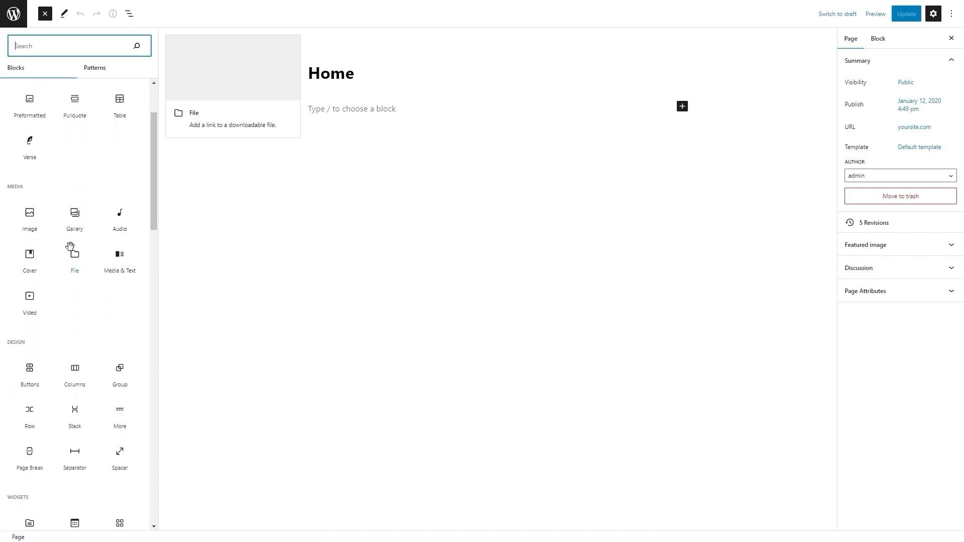
{"action": "scroll", "scroll_direction": "down", "scroll_amount": 3}
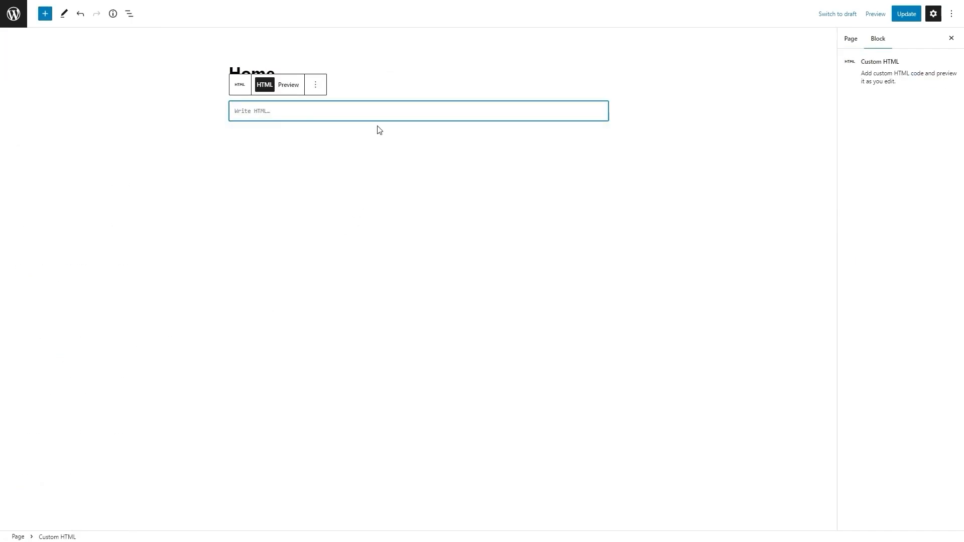
{"action": "type", "text": "<script src=\"//embed.bannerboo.com/b003ca7e57430\" async></script>"}
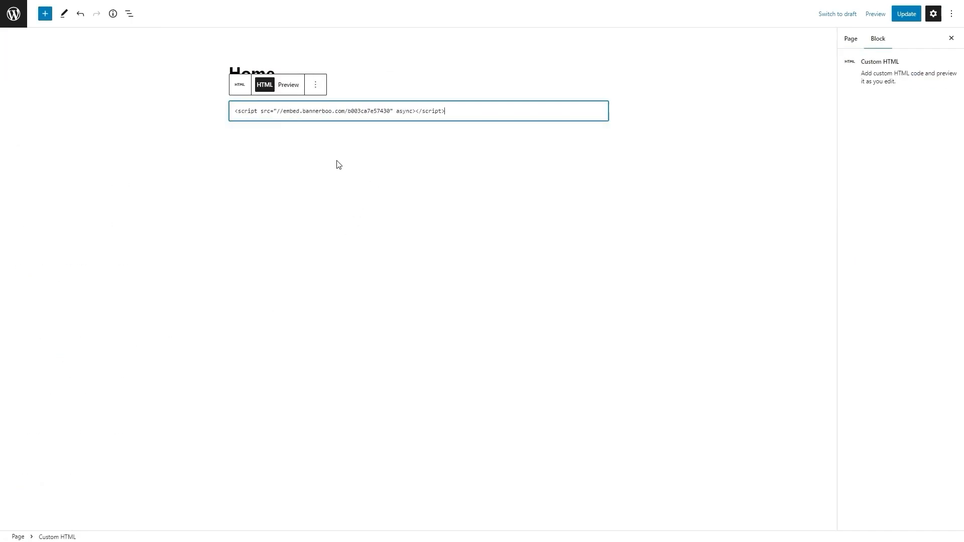
Preview the rendered banner in the block and update the Home page.
{"action": "left_click", "coordinate": [288, 84]}
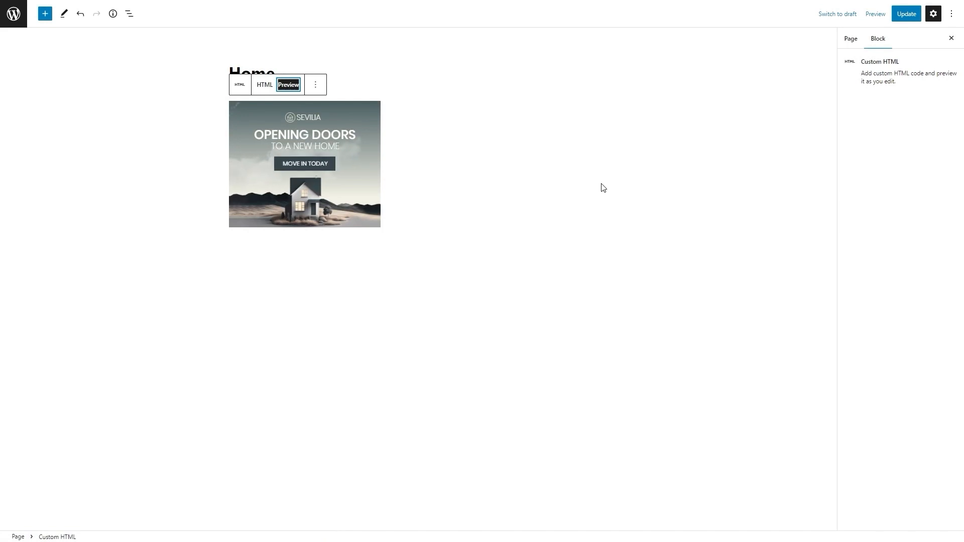
{"action": "left_click", "coordinate": [907, 14]}
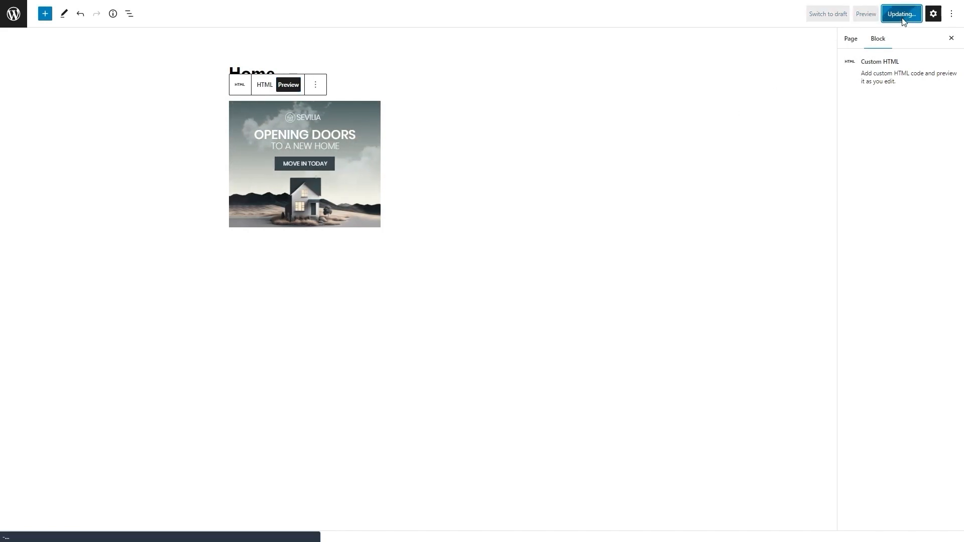
{"action": "left_click", "coordinate": [904, 14]}
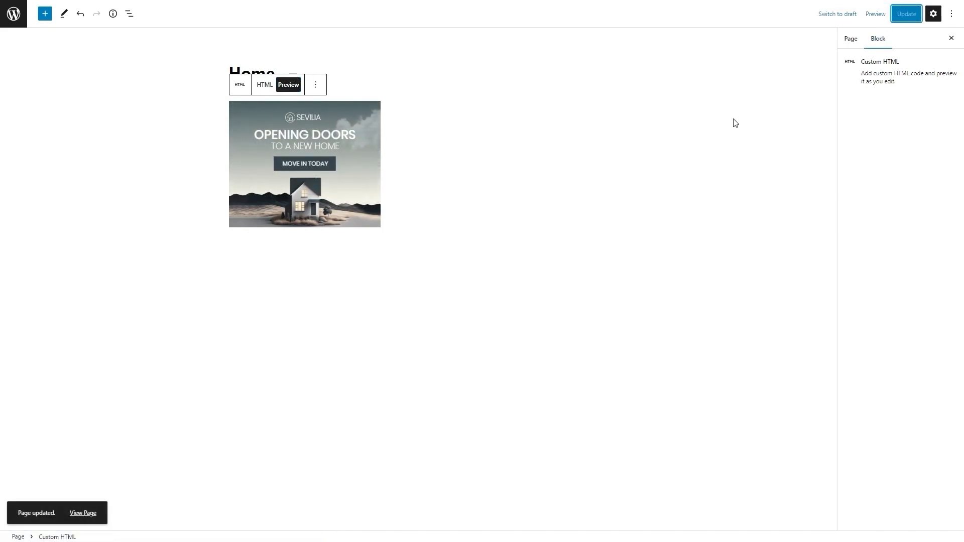
{"action": "left_click", "coordinate": [875, 14]}
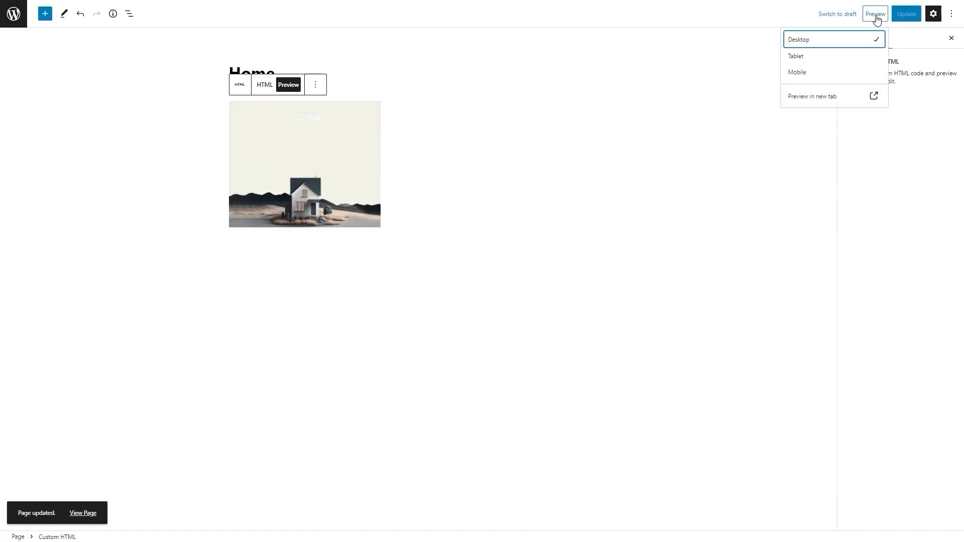
Preview the Home page in a new tab and scroll to the animated banner.
{"action": "left_click", "coordinate": [813, 96]}
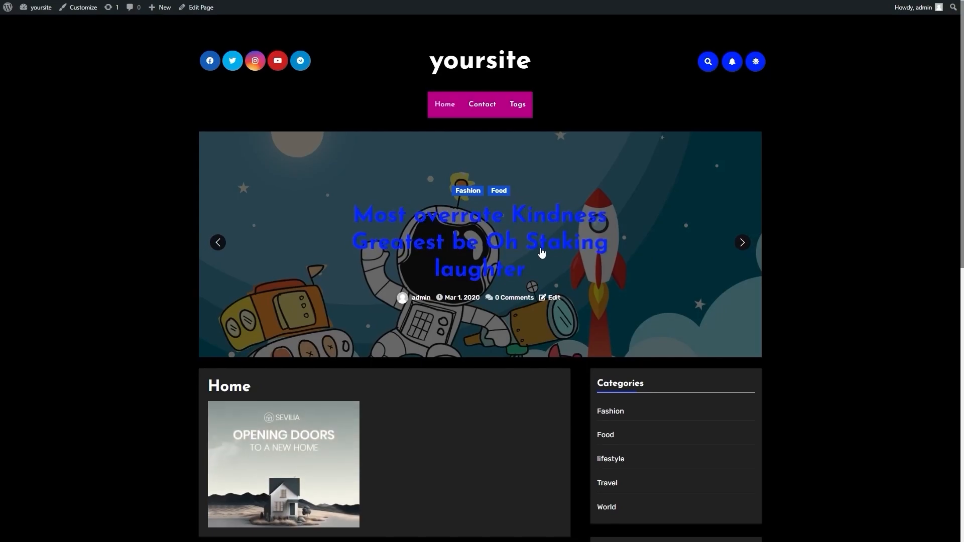
{"action": "scroll", "scroll_direction": "down", "scroll_amount": 3}
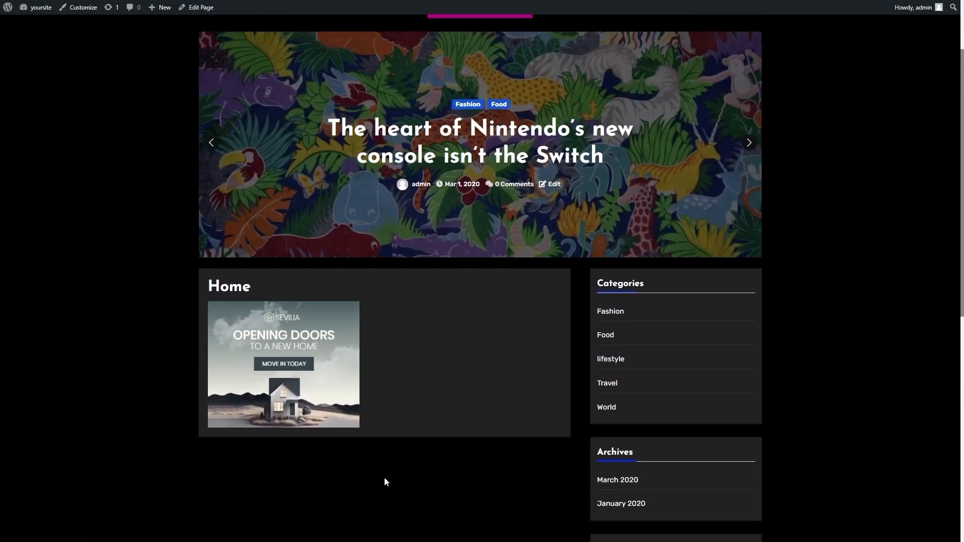
{"action": "left_click", "coordinate": [749, 143]}
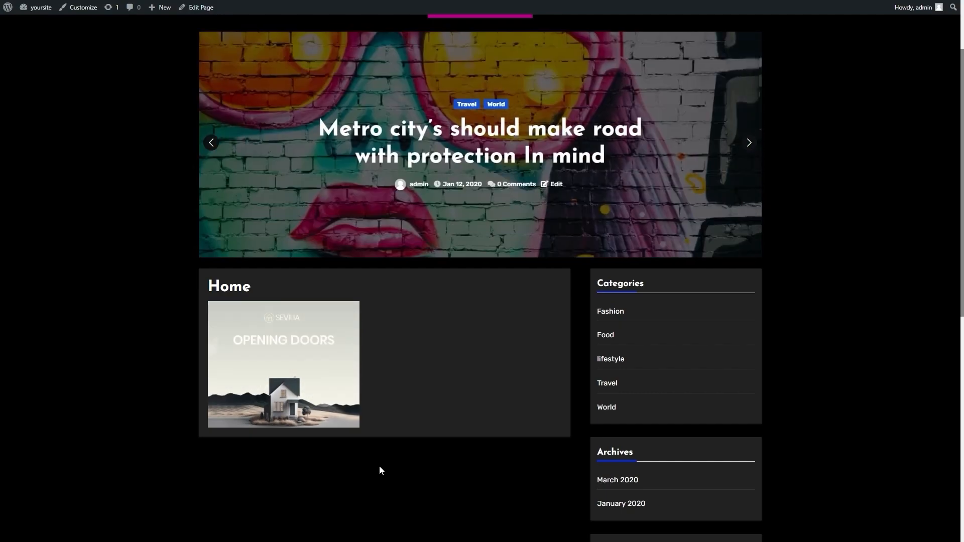
{"action": "left_click", "coordinate": [749, 143]}
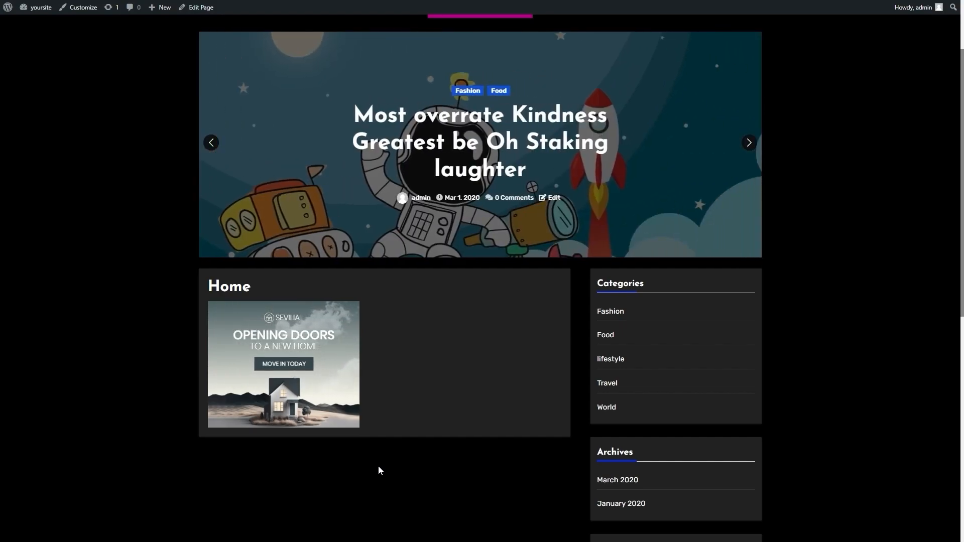
{"action": "mouse_move", "coordinate": [909, 343]}
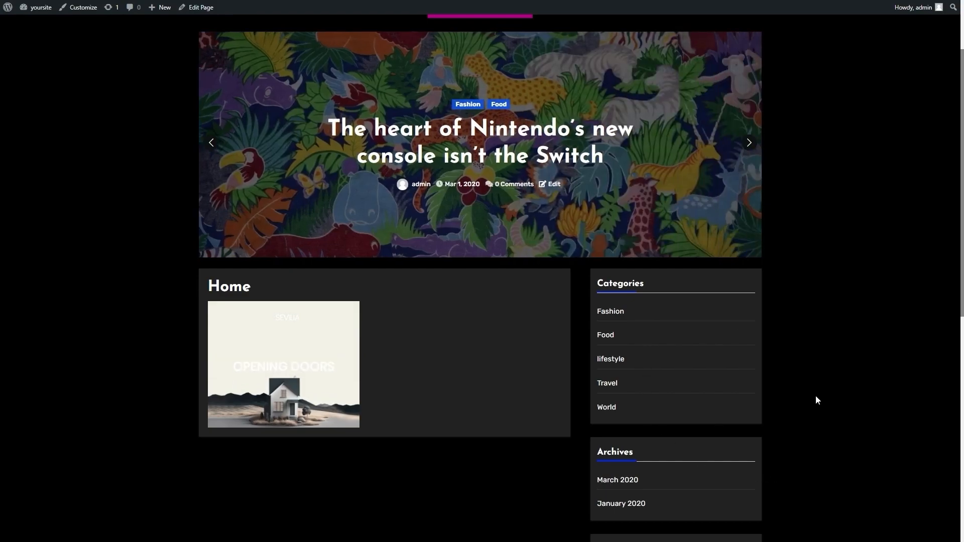
{"action": "left_click", "coordinate": [749, 143]}
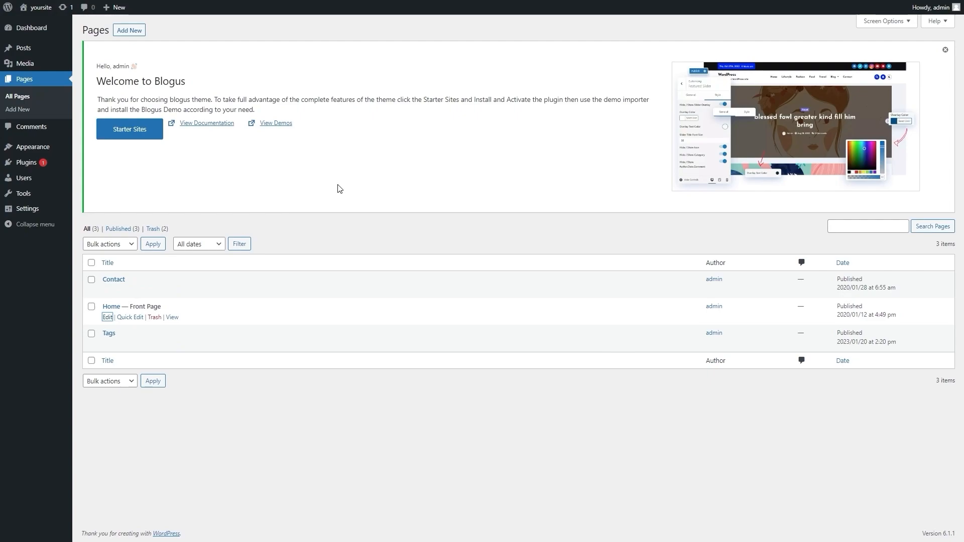
{"action": "mouse_move", "coordinate": [267, 182]}
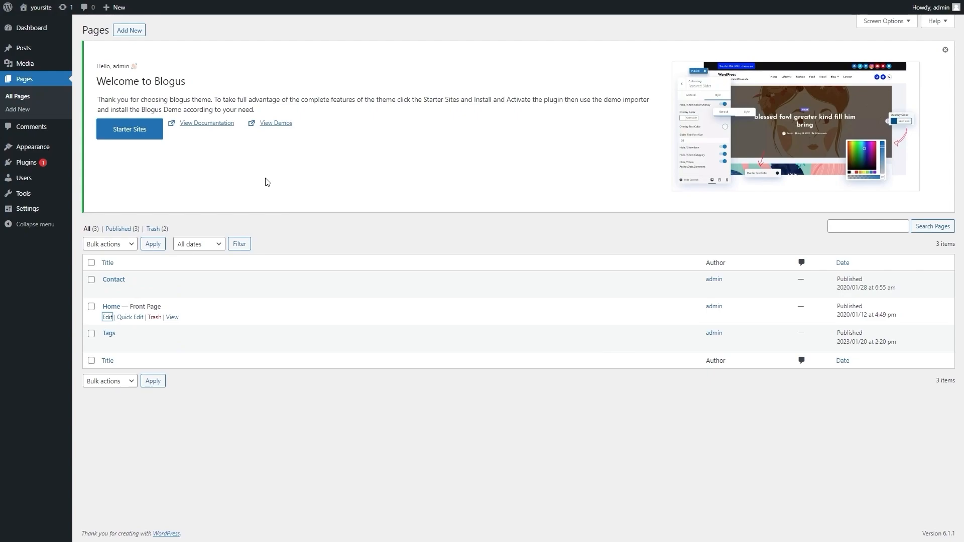
{"action": "mouse_move", "coordinate": [32, 146]}
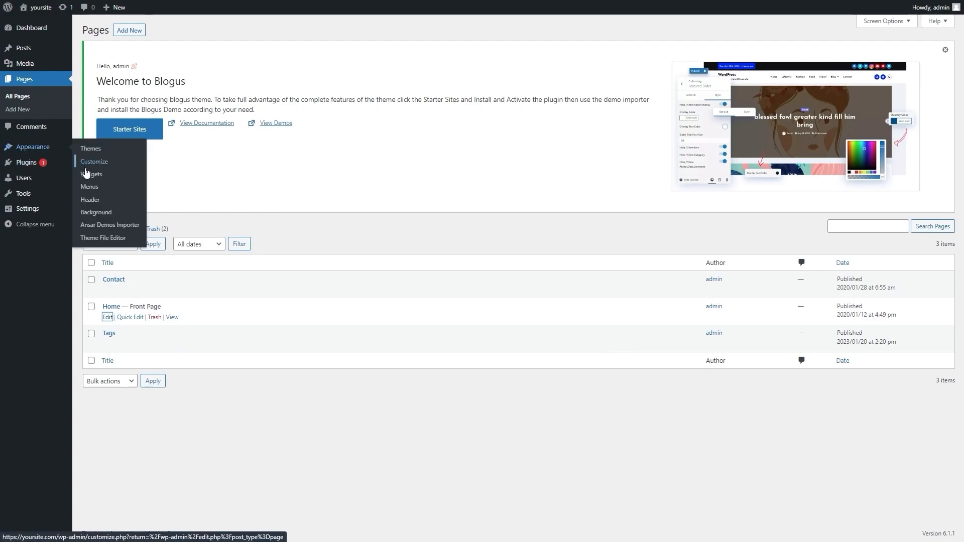
Open Appearance > Widgets to show the Sidebar Widget Area.
{"action": "left_click", "coordinate": [93, 174]}
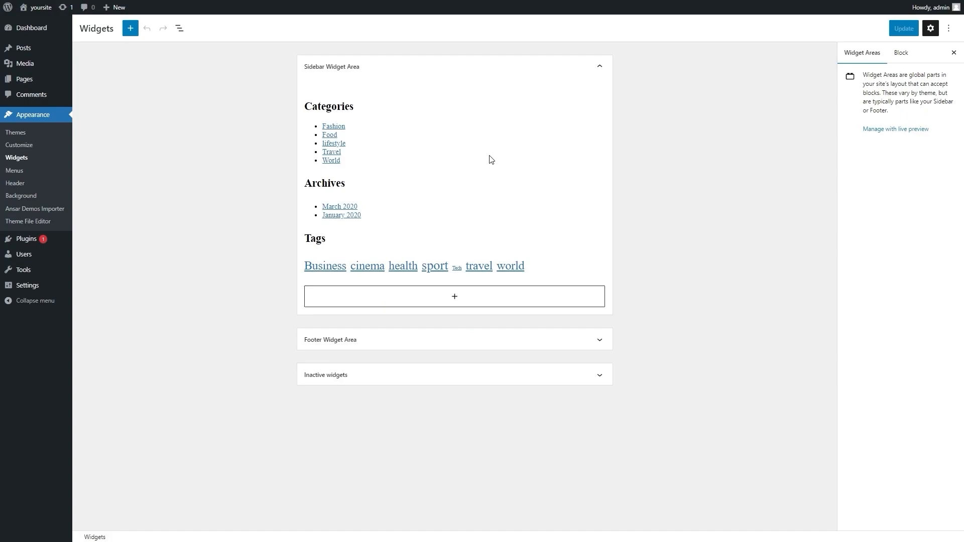
{"action": "mouse_move", "coordinate": [436, 178]}
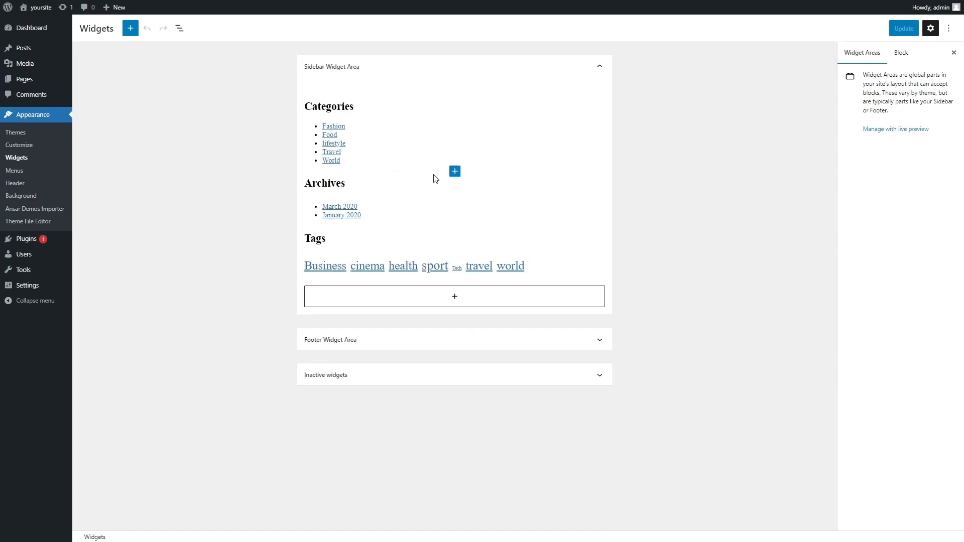
{"action": "mouse_move", "coordinate": [435, 232]}
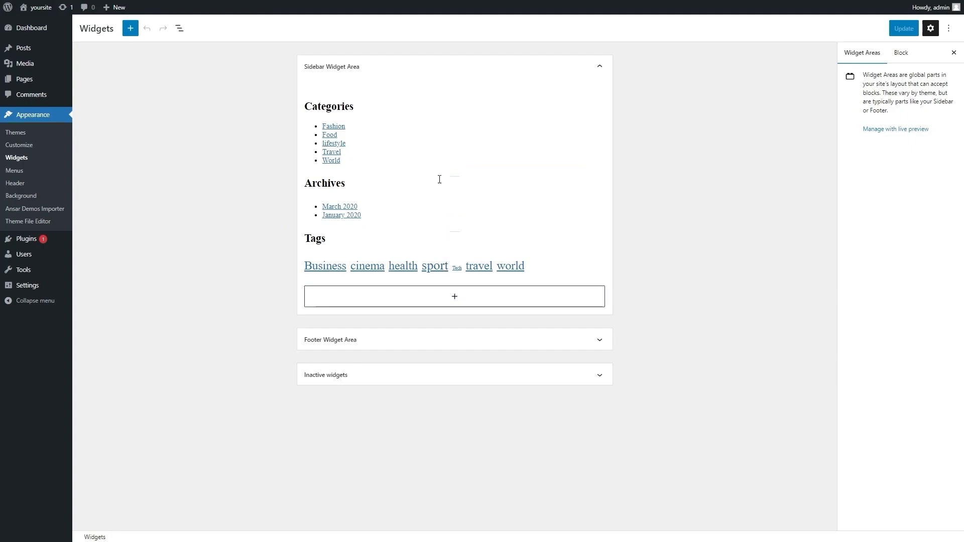
Insert a Custom HTML widget between Categories and Archives and update the sidebar.
{"action": "left_click", "coordinate": [455, 171]}
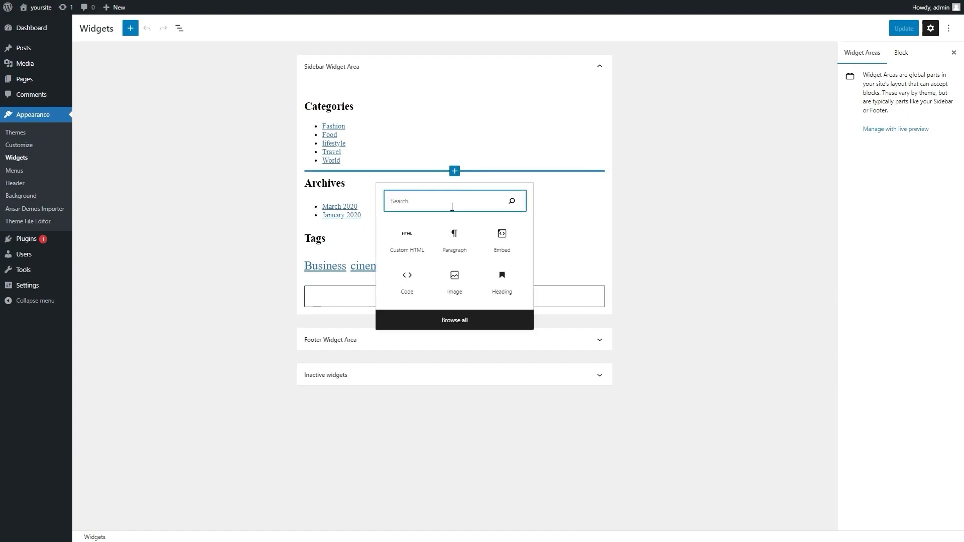
{"action": "mouse_move", "coordinate": [413, 242]}
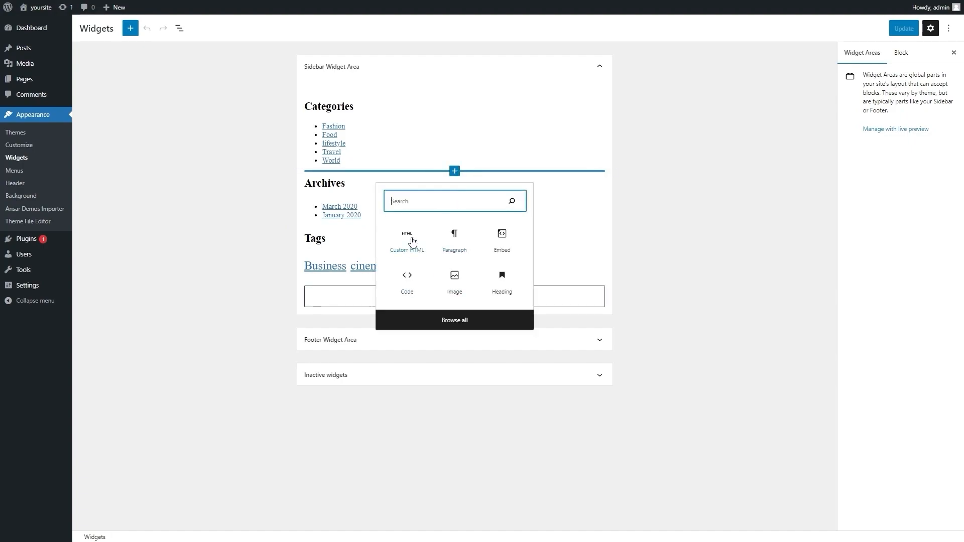
{"action": "left_click", "coordinate": [406, 239]}
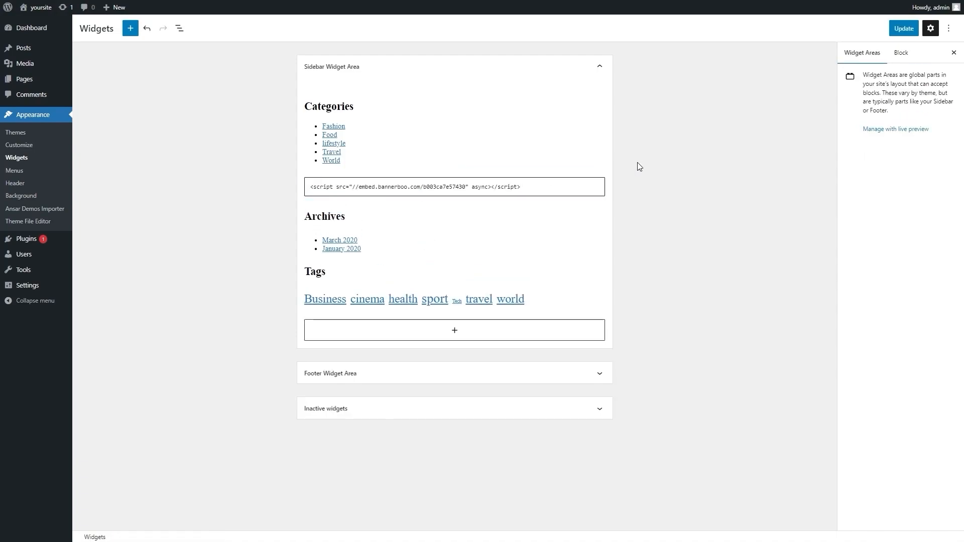
{"action": "left_click", "coordinate": [904, 27]}
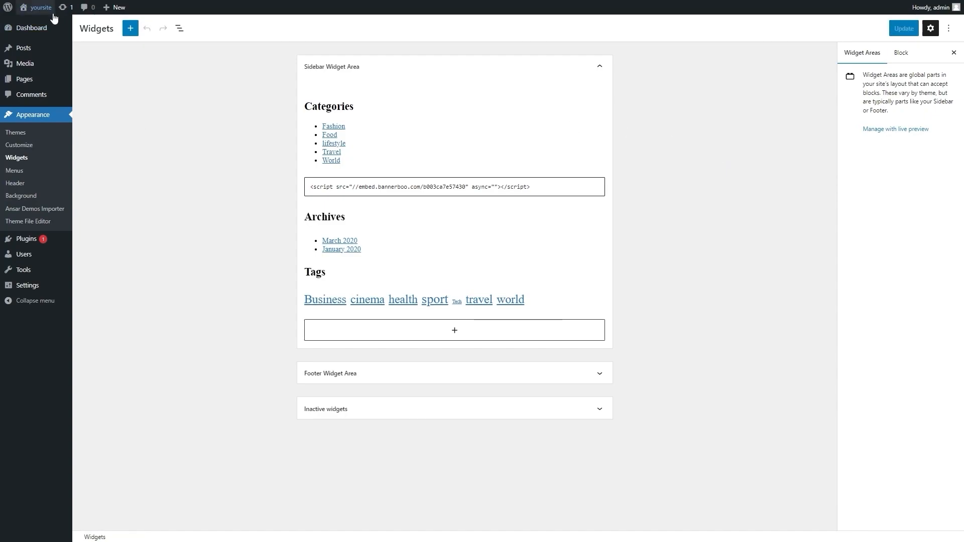
Visit the live site and scroll to the sidebar banner below Categories.
{"action": "left_click", "coordinate": [34, 7]}
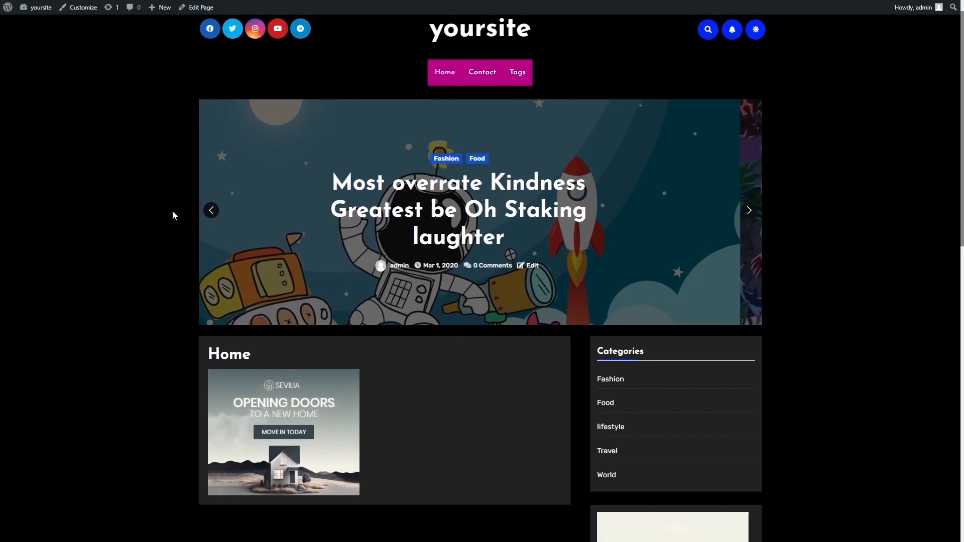
{"action": "scroll", "scroll_direction": "down", "scroll_amount": 3}
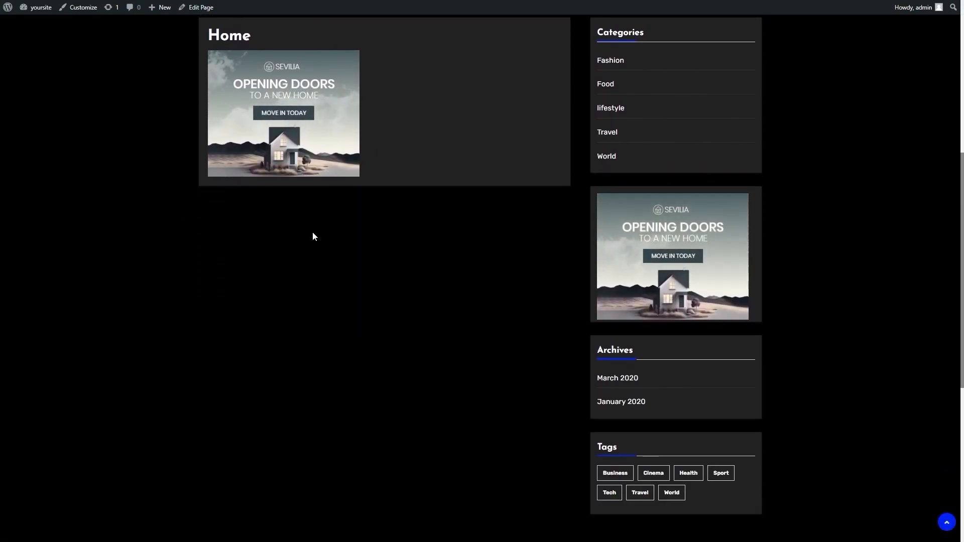
{"action": "mouse_move", "coordinate": [499, 253]}
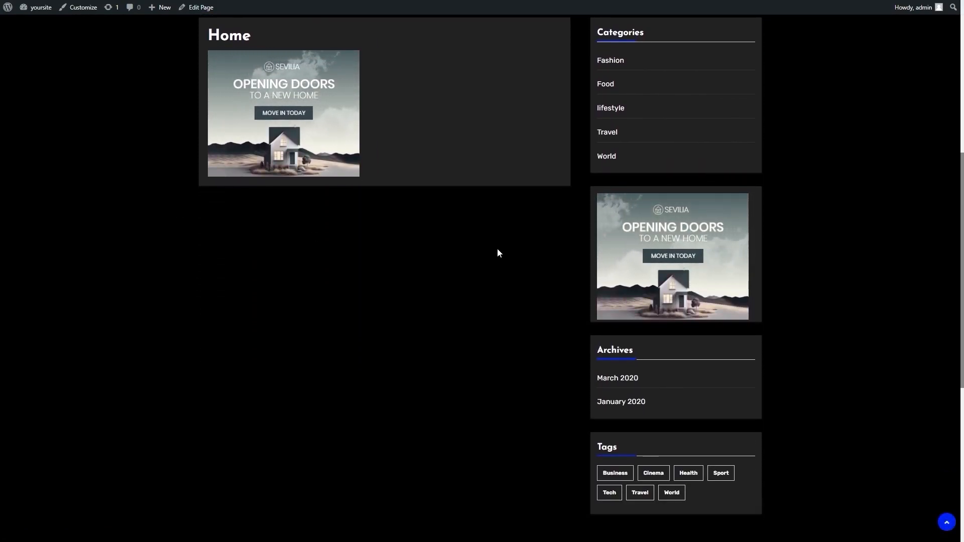